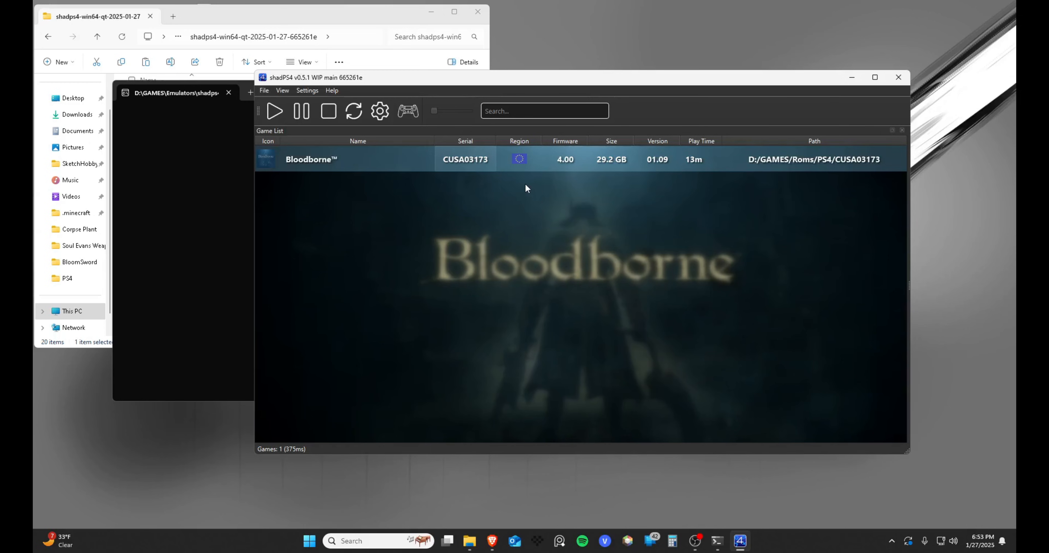
pyautogui.moveTo(635, 233)
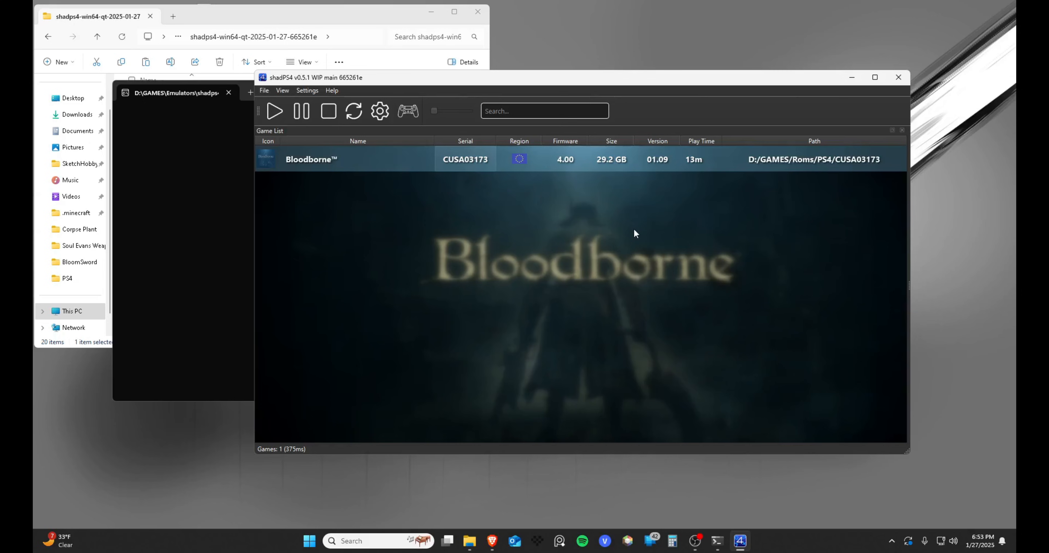
pyautogui.moveTo(430, 175)
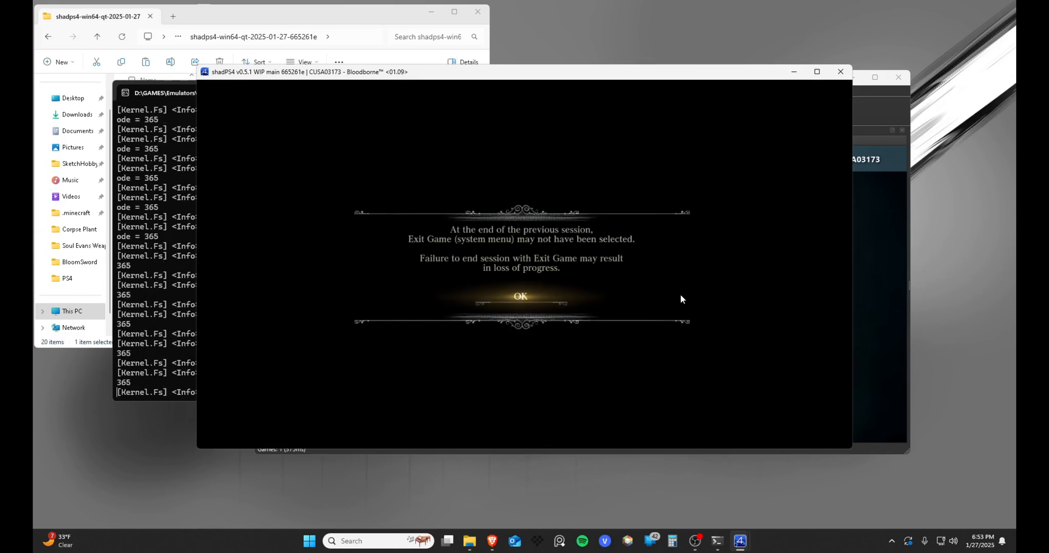
# - Dismiss the previous-session warning and let Bloodborne load into gameplay
pyautogui.click(519, 295)
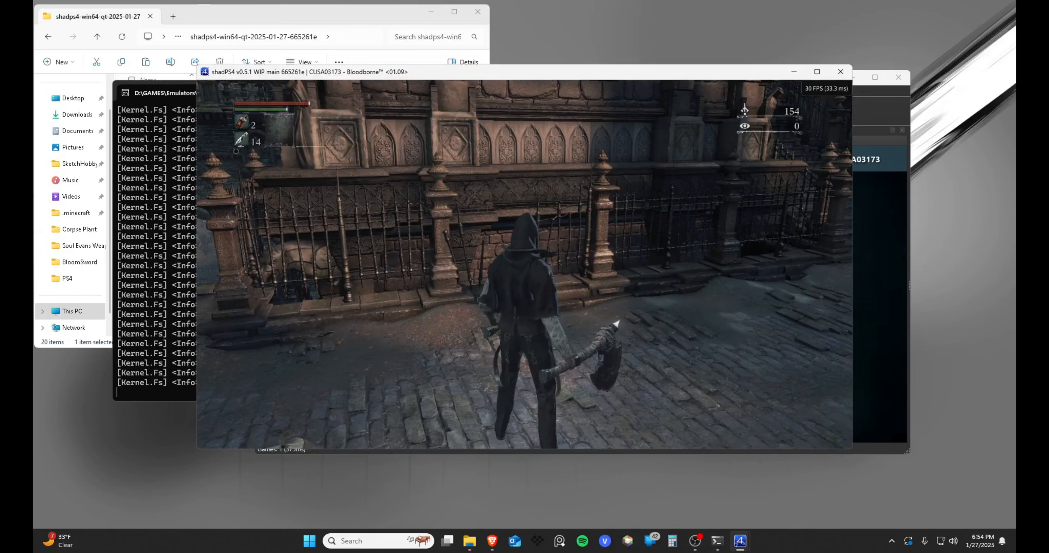
pyautogui.click(840, 72)
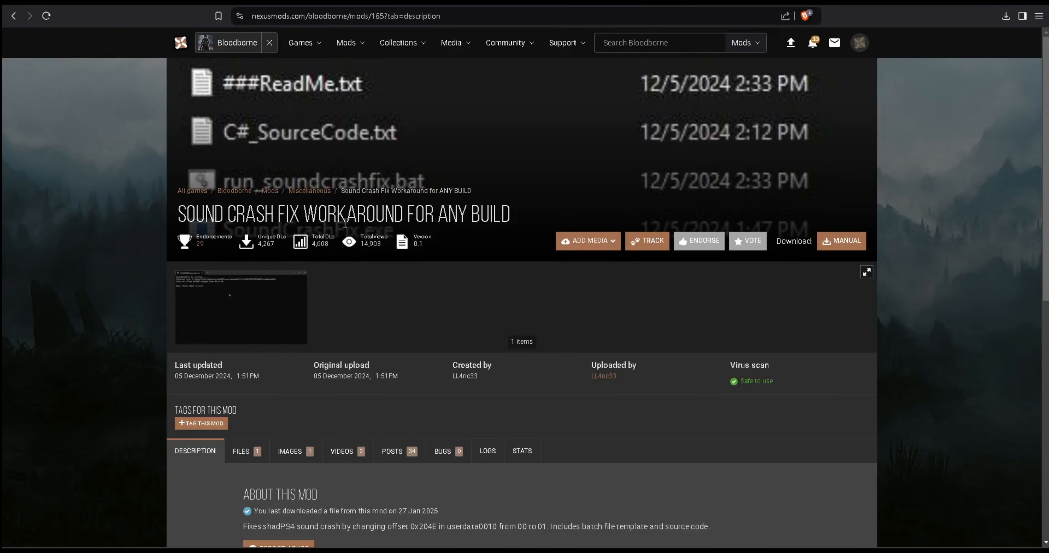
# - Read the Sound Crash Fix Workaround description, then browse its user posts
pyautogui.scroll(-3)
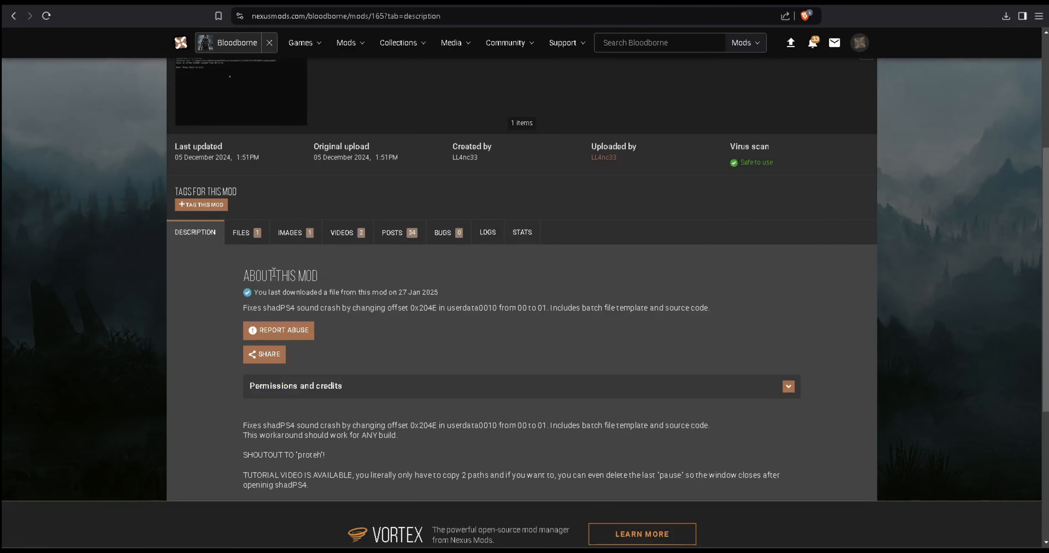
pyautogui.click(393, 232)
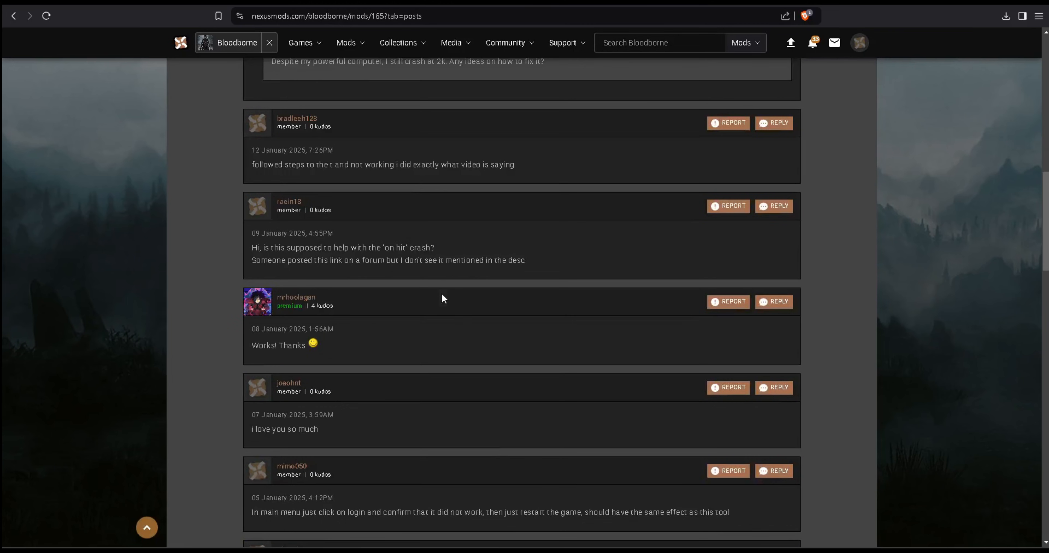
pyautogui.scroll(-3)
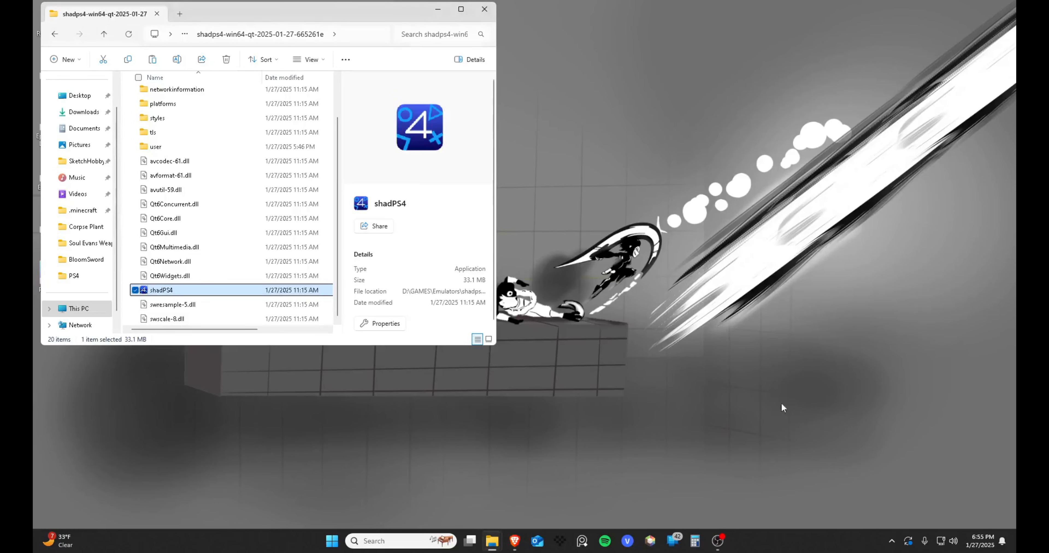
pyautogui.moveTo(492, 541)
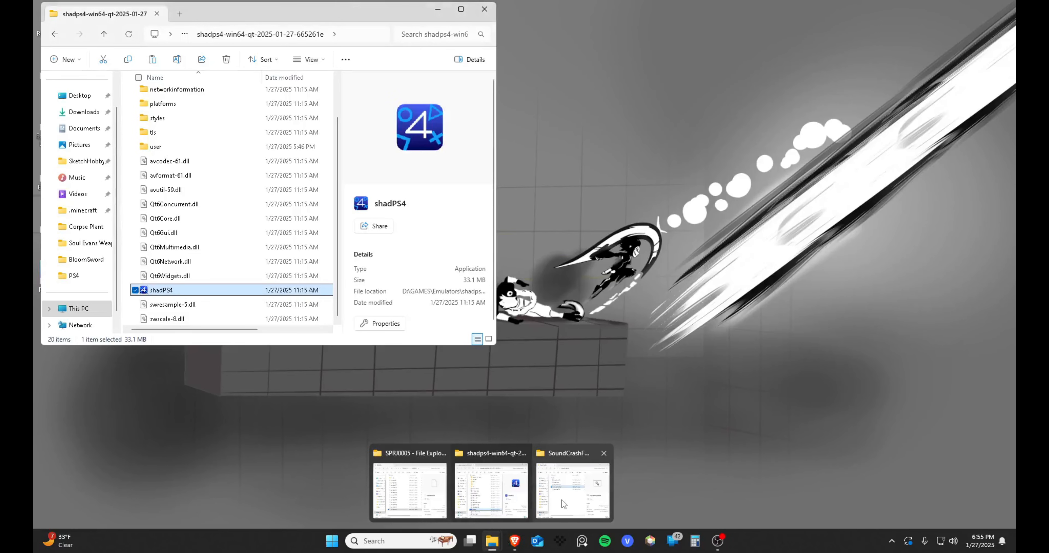
# - Show the SoundCrashFix folder's ###ReadMe in Notepad and close the extra documents
pyautogui.click(571, 488)
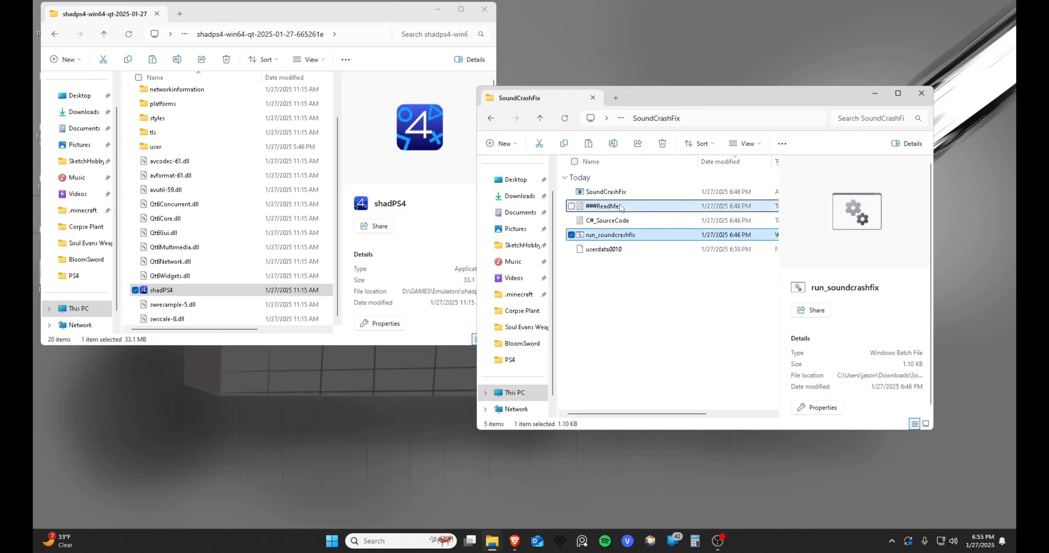
pyautogui.doubleClick(601, 206)
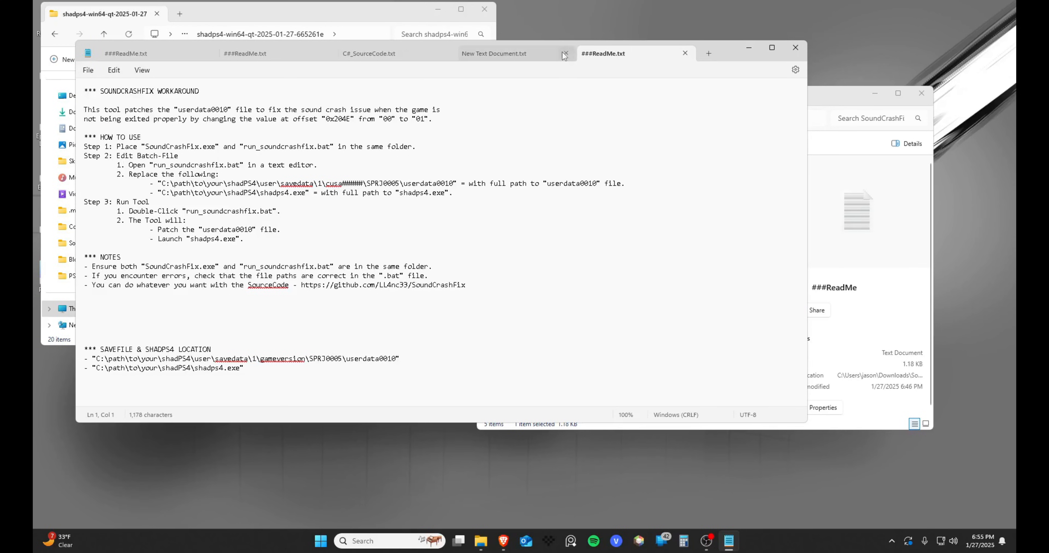
pyautogui.click(566, 53)
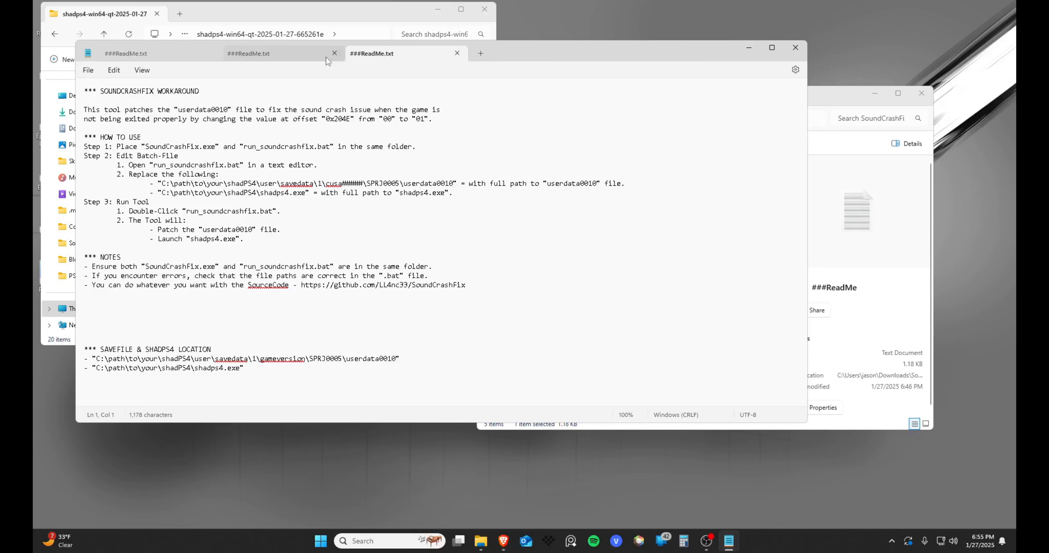
pyautogui.click(334, 53)
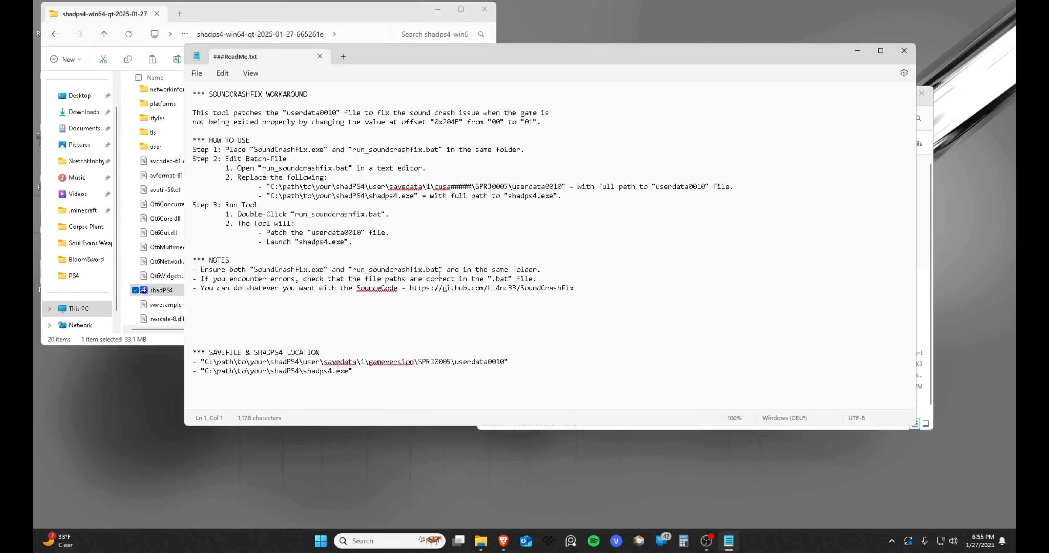
pyautogui.moveTo(268, 196)
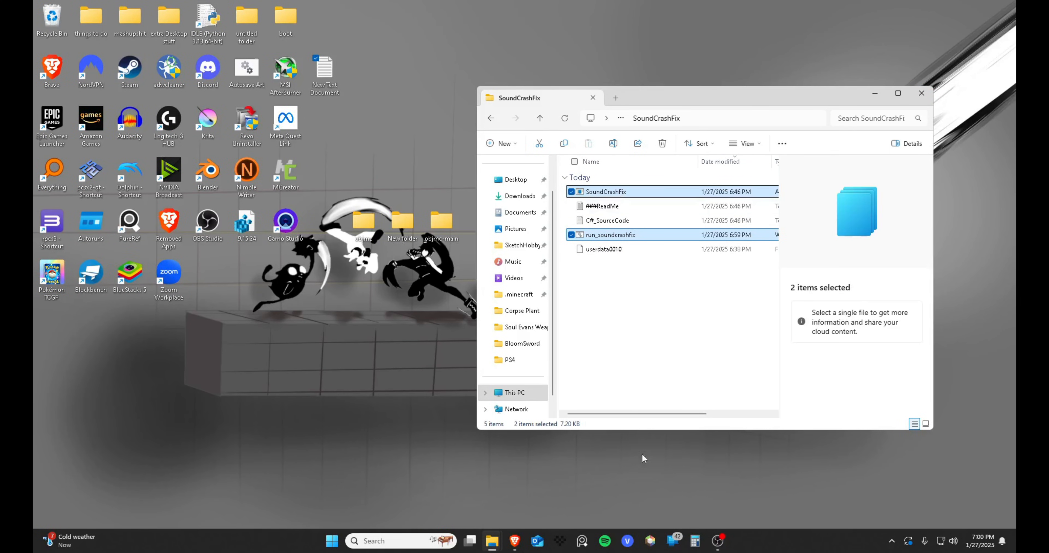
# - Copy SoundCrashFix.exe and run_soundcrashfix.bat into the shadPS4 folder and launch the tool
pyautogui.rightClick(609, 234)
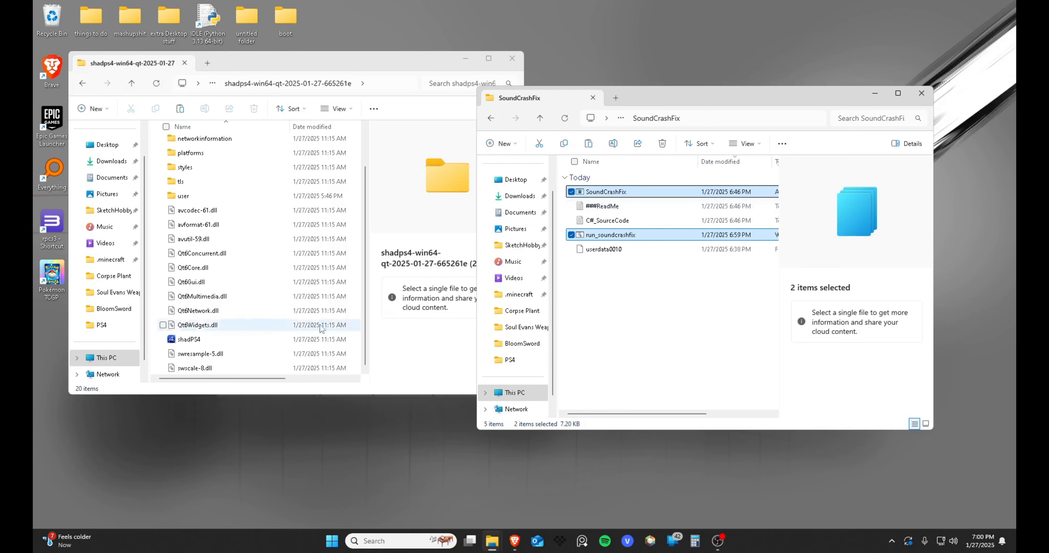
pyautogui.rightClick(321, 328)
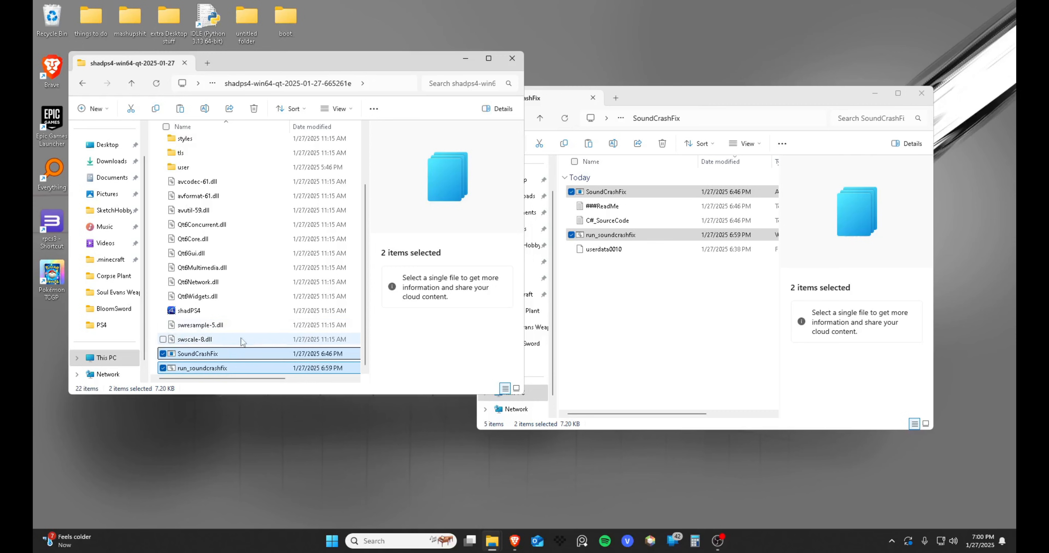
pyautogui.moveTo(197, 354)
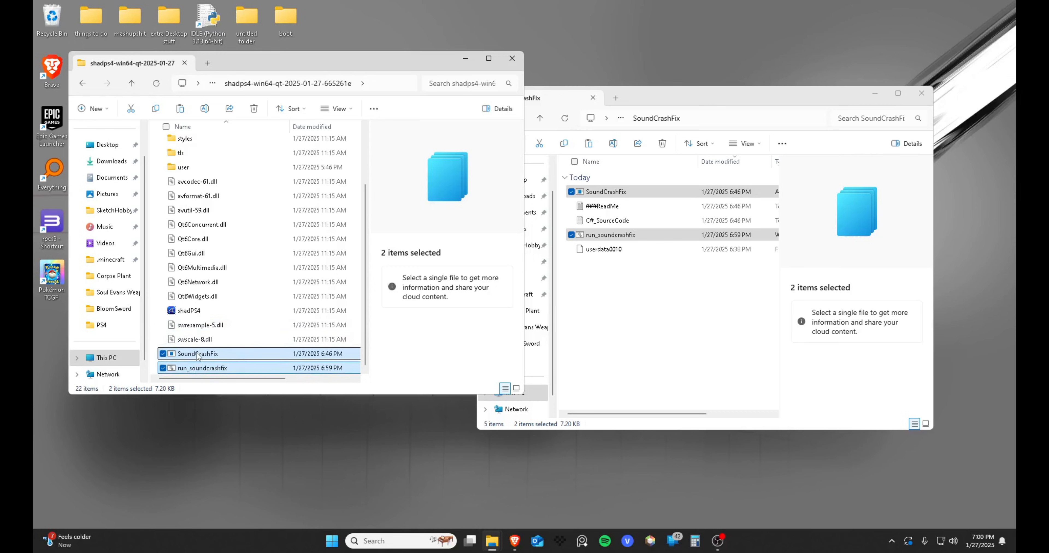
pyautogui.doubleClick(602, 206)
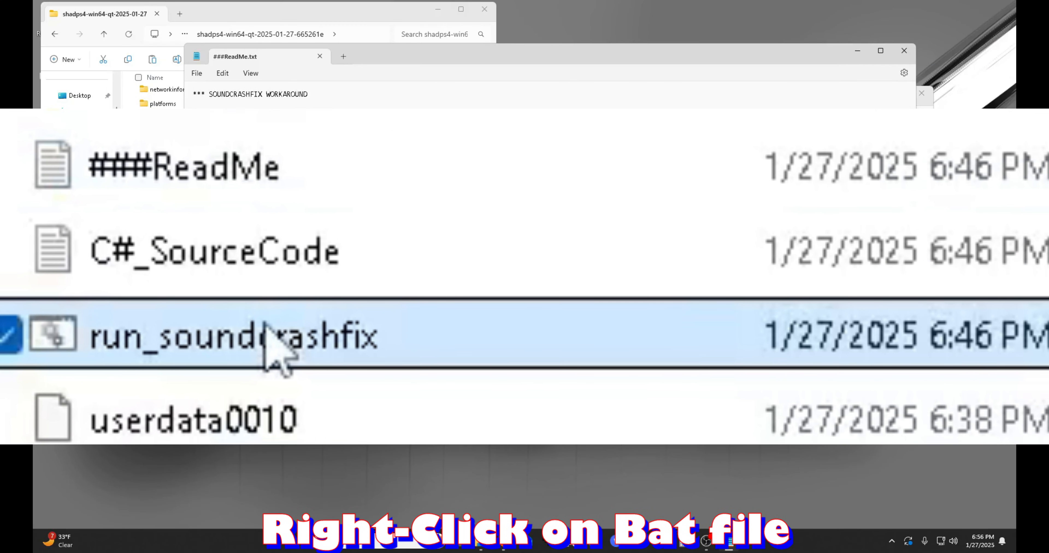
# - Edit run_soundcrashfix in Notepad++, pointing FILEPATH at CUSA03173's userdata0010 save file
pyautogui.rightClick(267, 334)
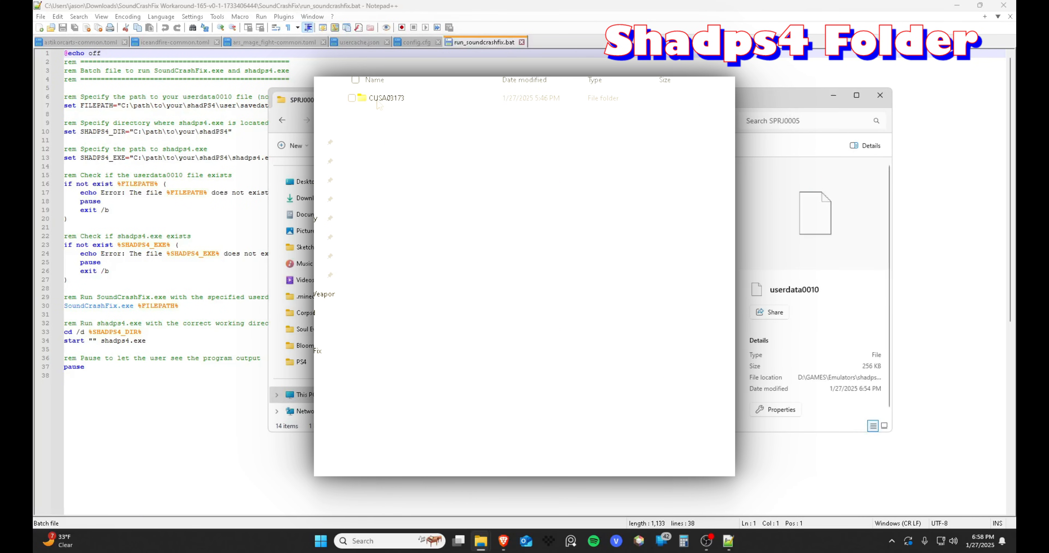
pyautogui.doubleClick(386, 98)
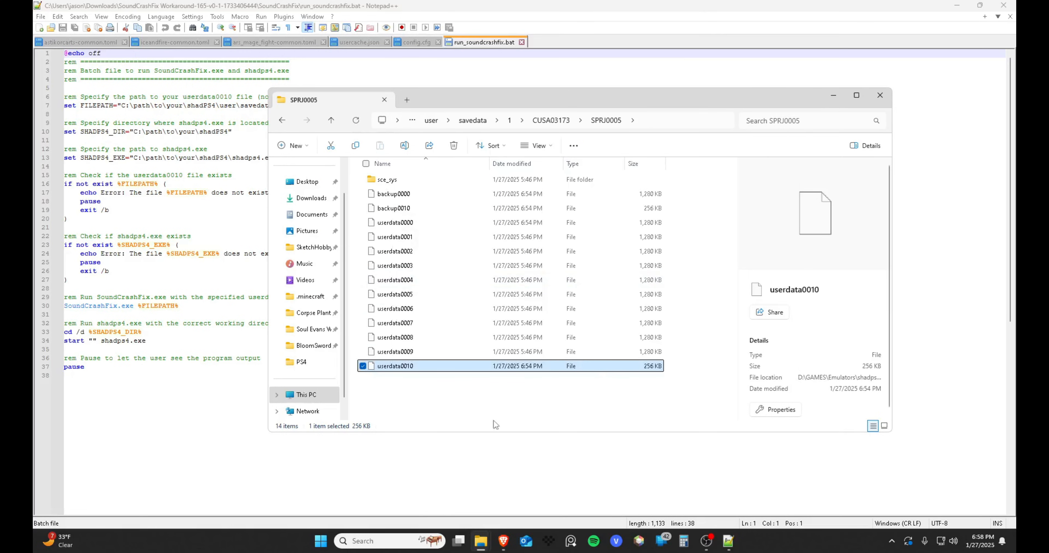
pyautogui.click(879, 95)
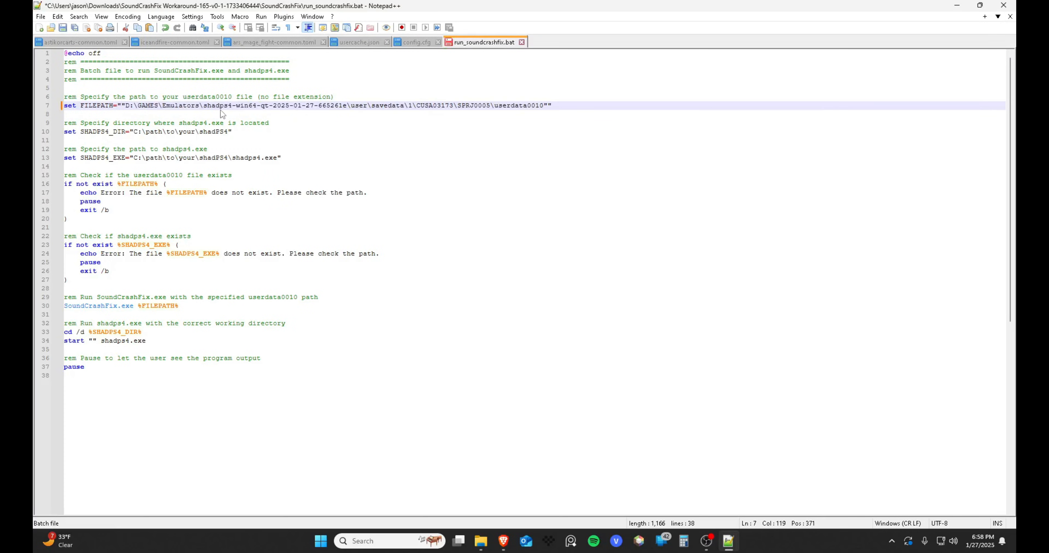
# - Point SHADPS4_EXE at shadps4.exe in the 2025-01-27 build folder under D:\GAMES\Emulators
pyautogui.rightClick(489, 372)
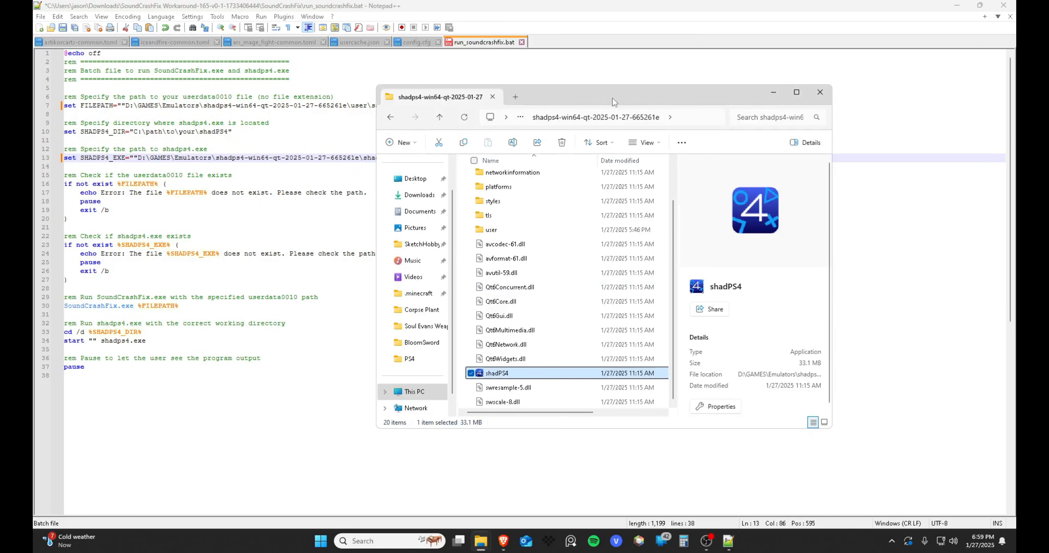
pyautogui.click(438, 116)
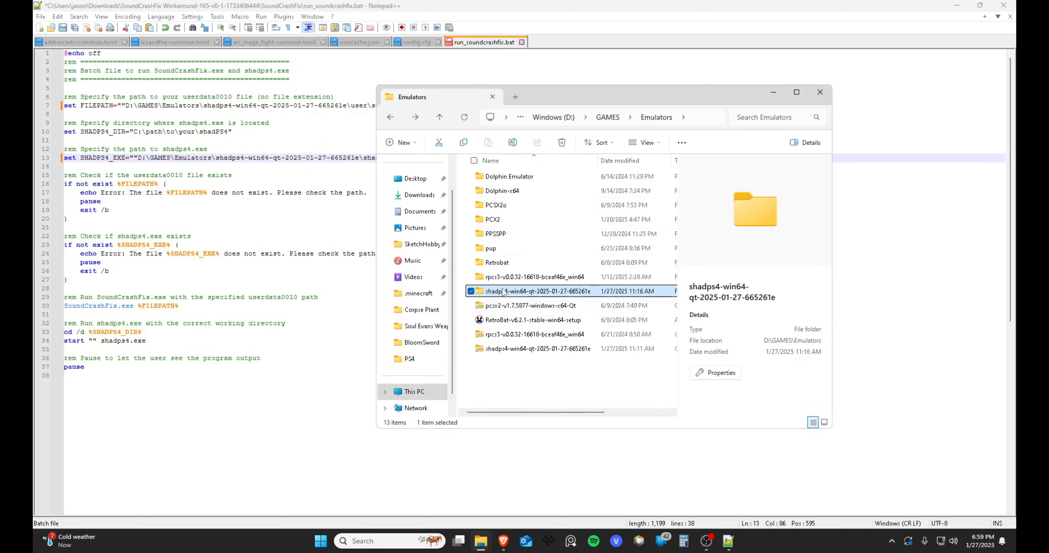
pyautogui.moveTo(505, 291)
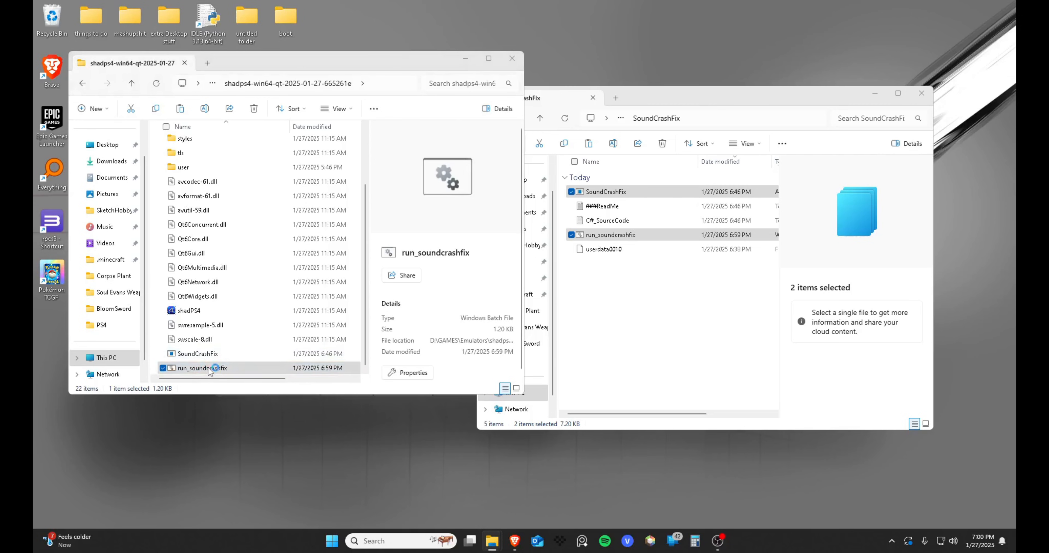
# - Run run_soundcrashfix.bat from the shadps4 folder, allowing it past the SmartScreen warning
pyautogui.doubleClick(201, 368)
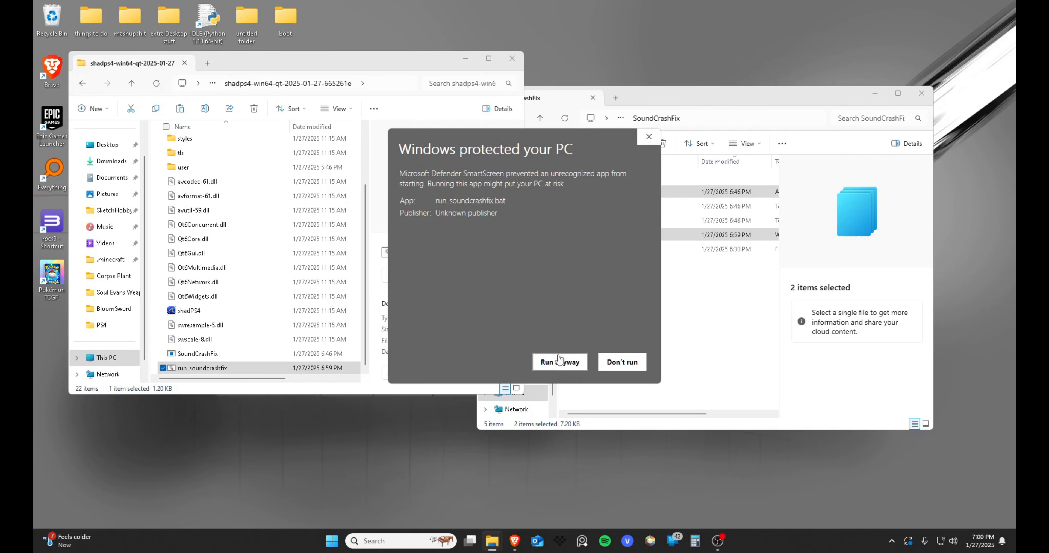
pyautogui.click(559, 362)
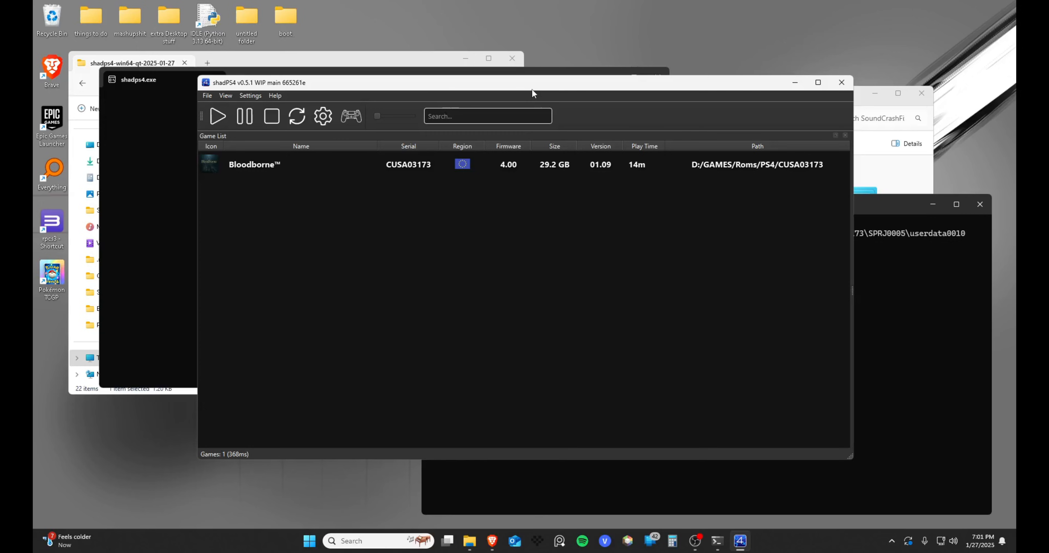
pyautogui.moveTo(316, 139)
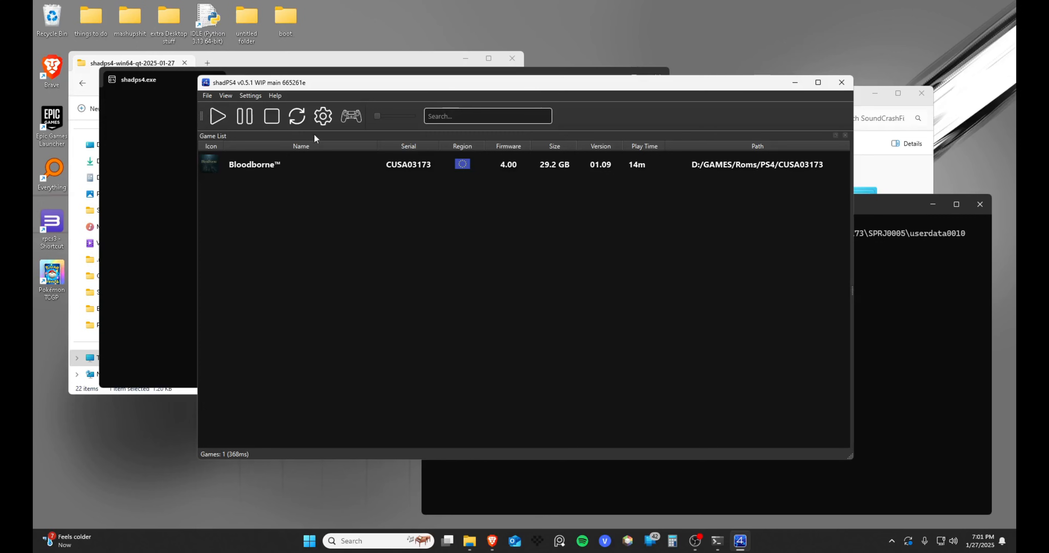
pyautogui.moveTo(285, 171)
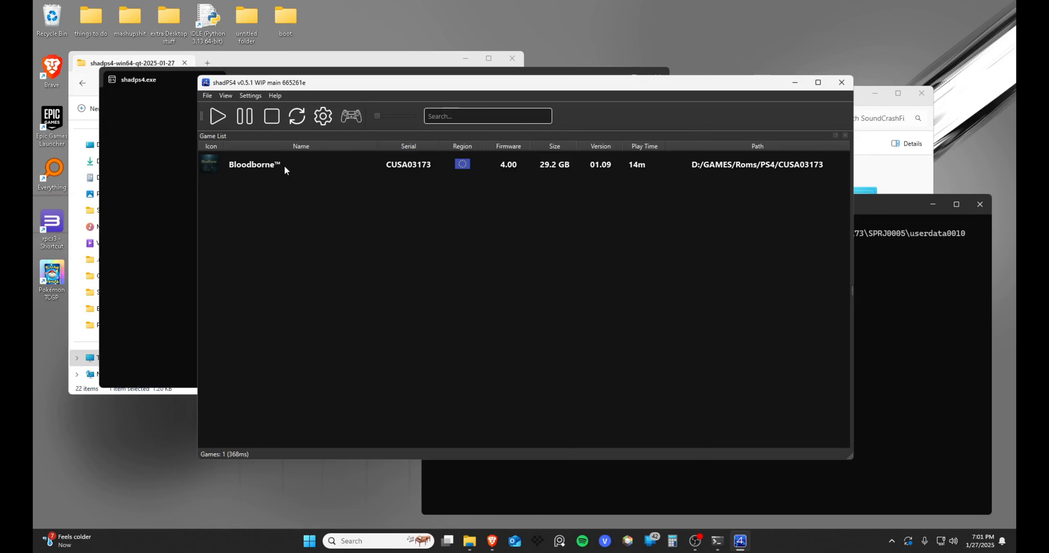
pyautogui.moveTo(263, 166)
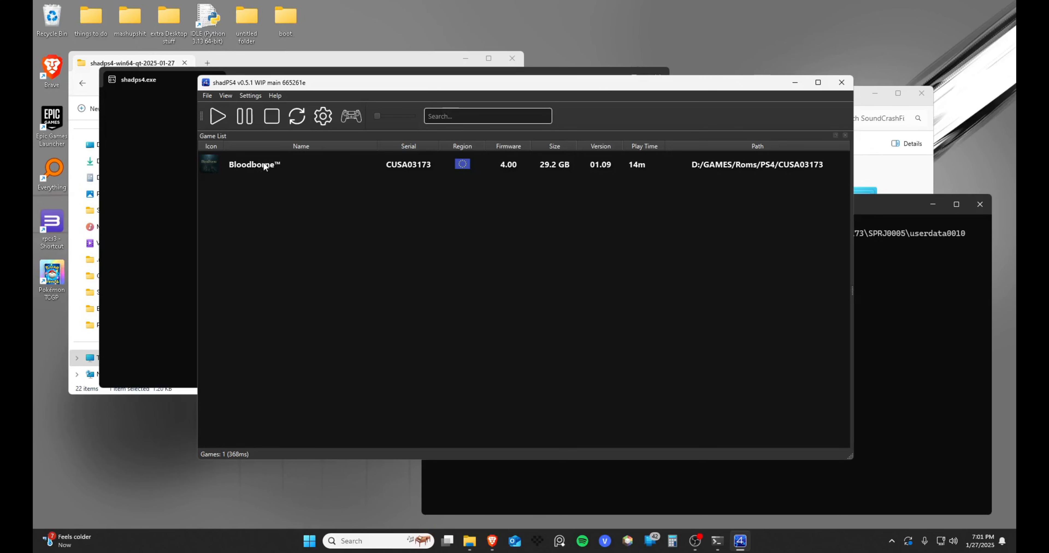
# - In Bloodborne's Cheats / Patches, enable 60 FPS (With Deltatime) and the resolution patch, then save
pyautogui.rightClick(264, 163)
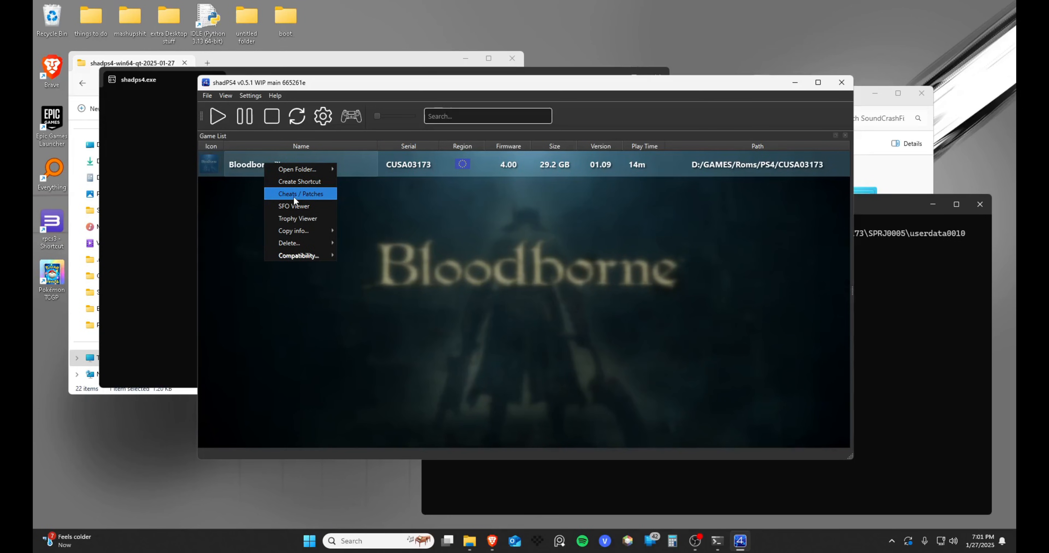
pyautogui.click(300, 193)
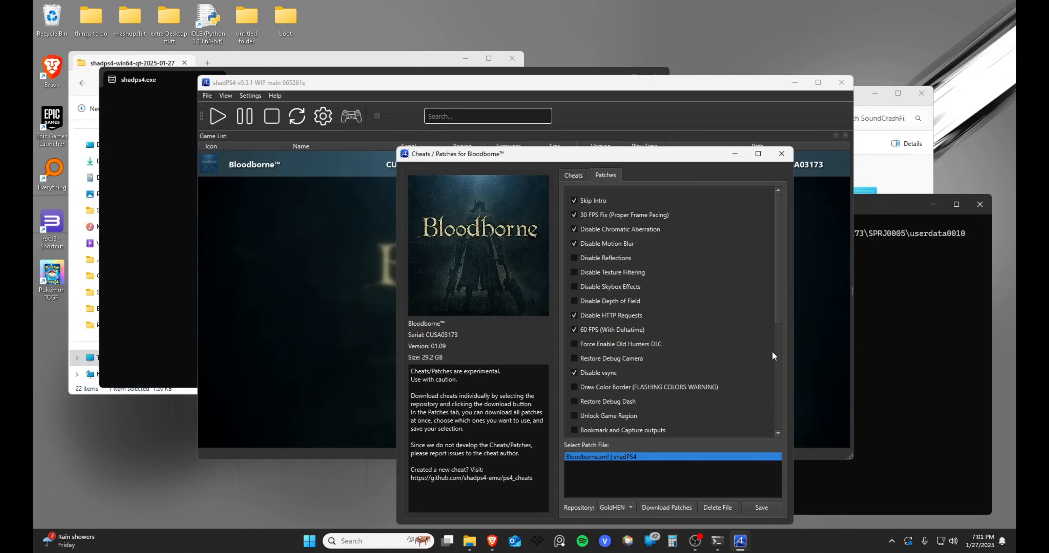
pyautogui.scroll(-3)
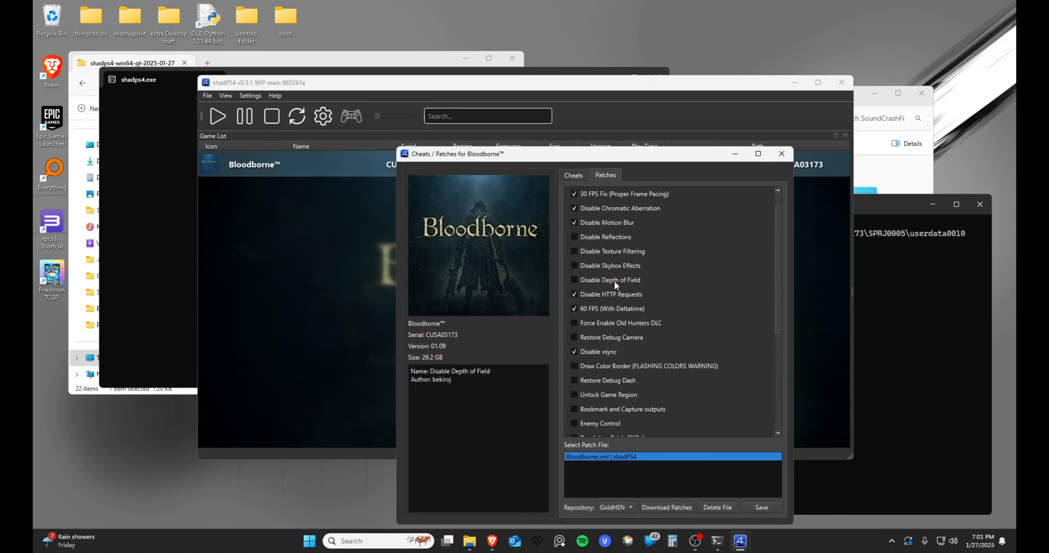
pyautogui.scroll(3)
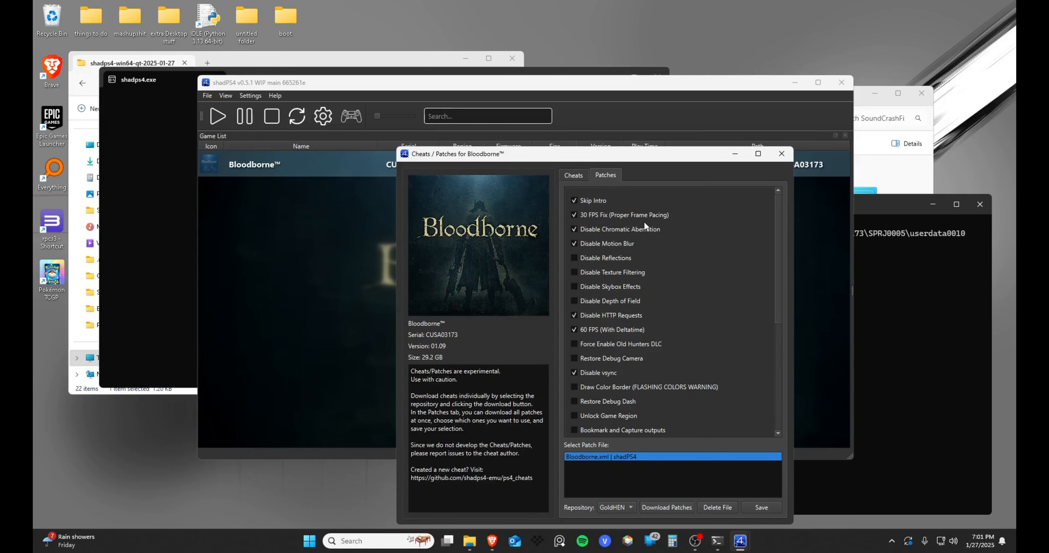
pyautogui.moveTo(620, 241)
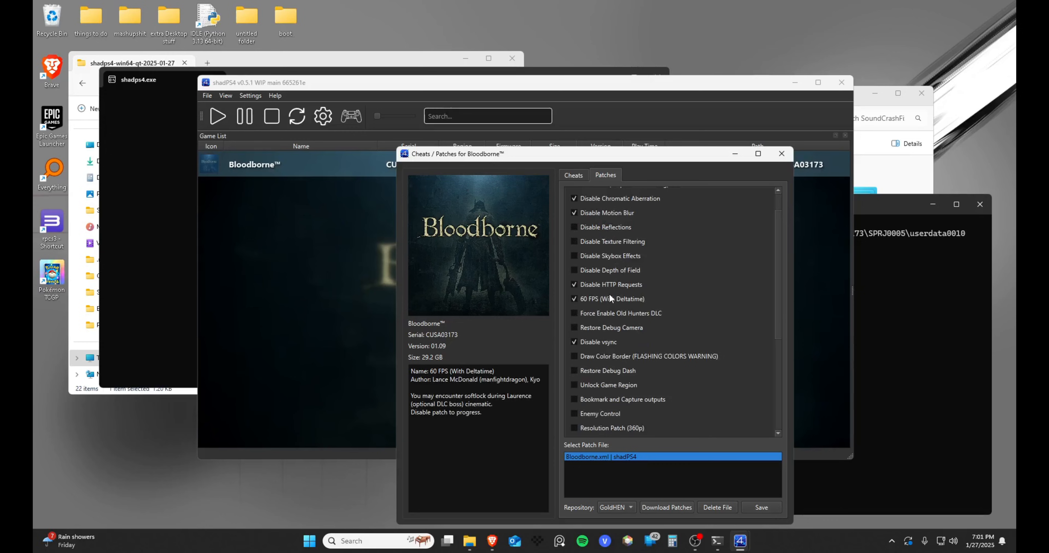
pyautogui.moveTo(599, 304)
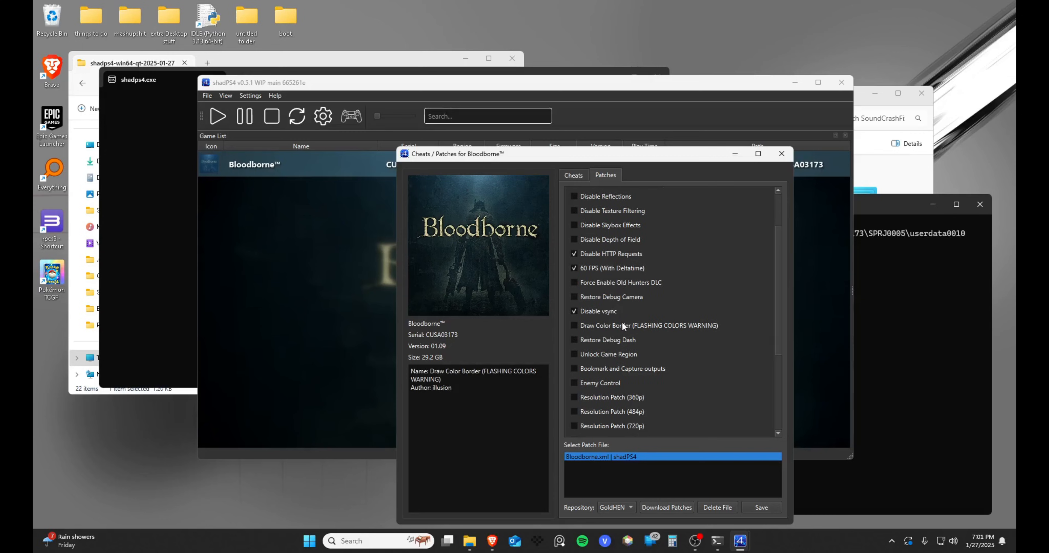
pyautogui.scroll(-3)
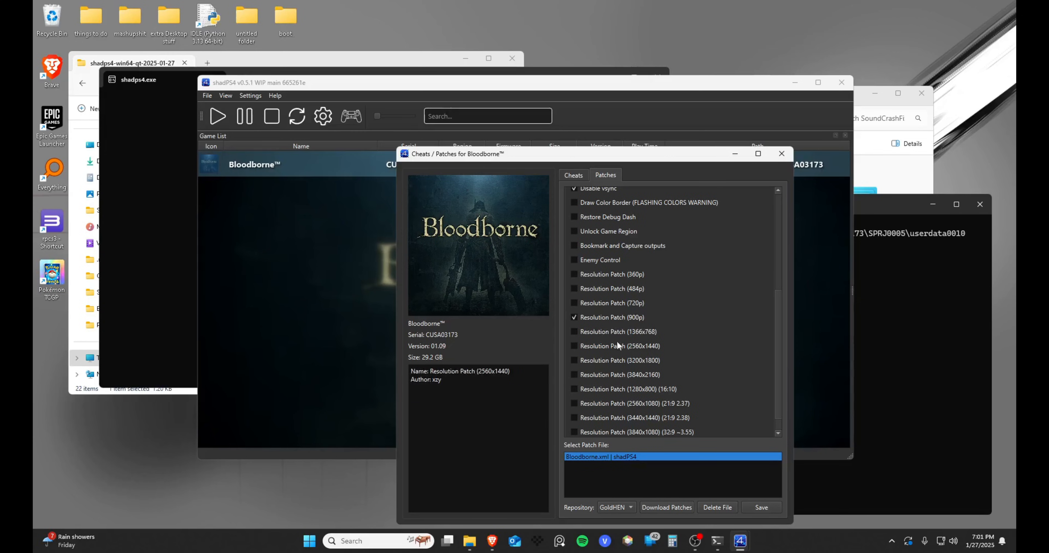
pyautogui.click(574, 346)
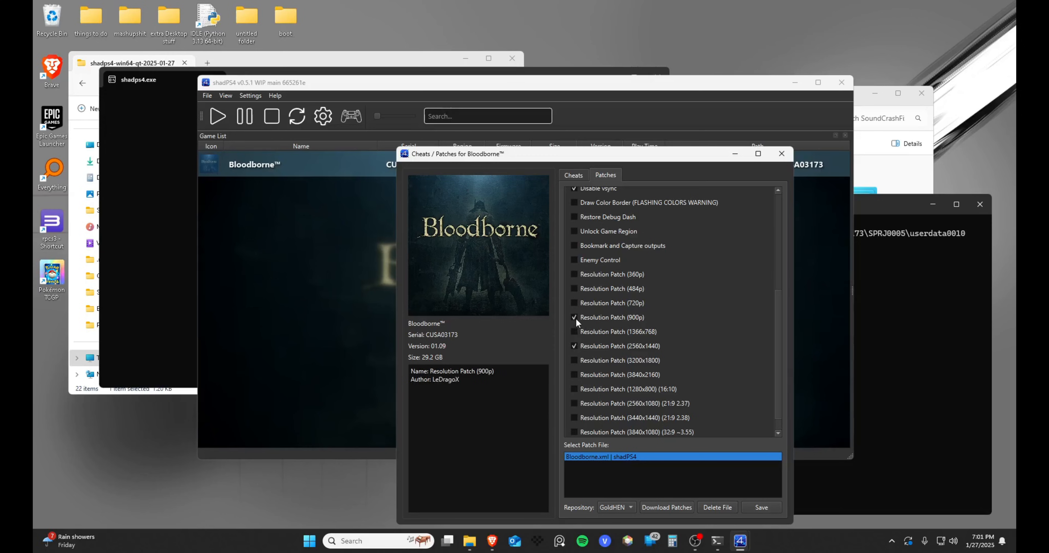
pyautogui.click(761, 507)
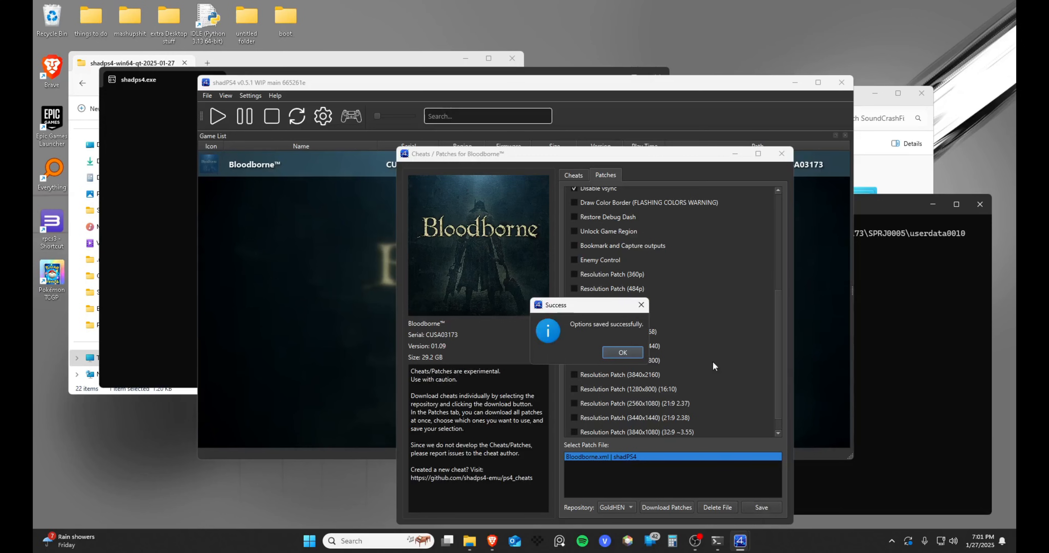
pyautogui.click(621, 353)
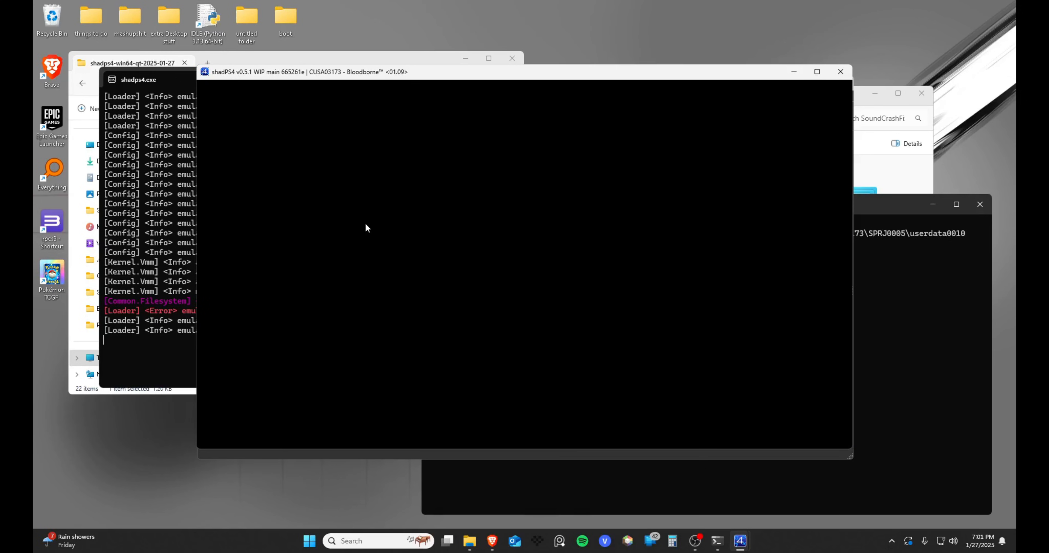
pyautogui.moveTo(366, 216)
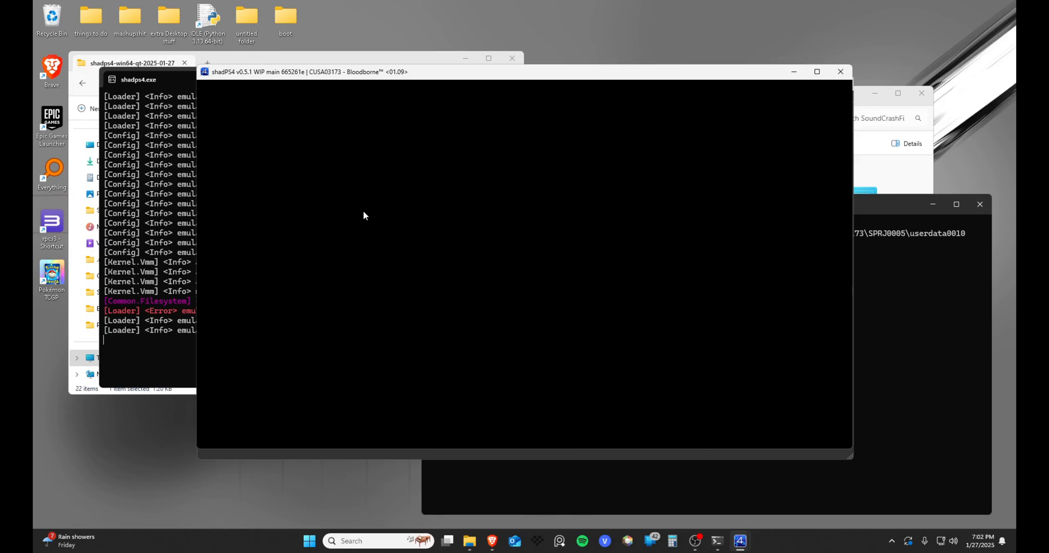
pyautogui.moveTo(397, 221)
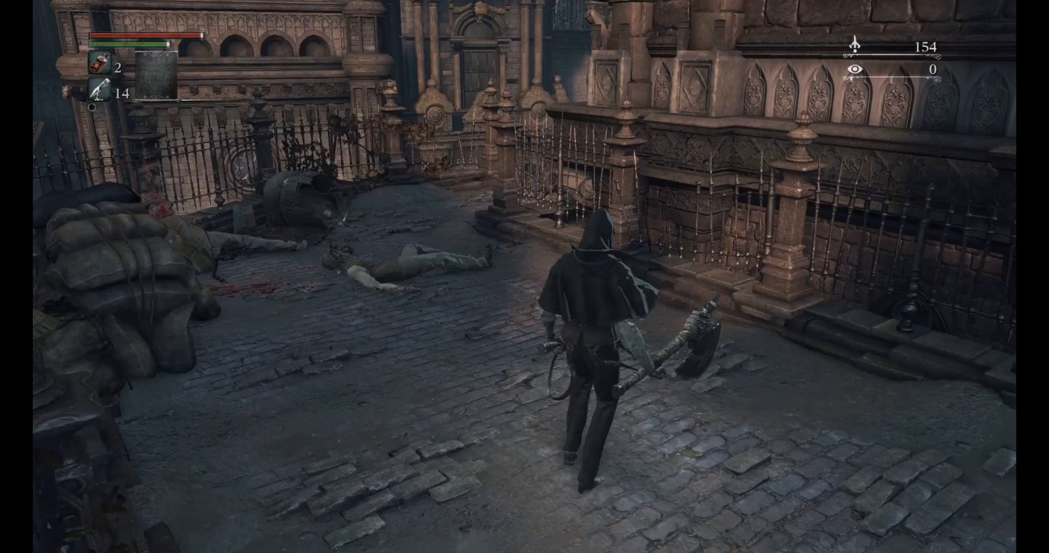
# - Walk the hunter down the stairs and along the Yharnam street toward the enemies
pyautogui.press('w')
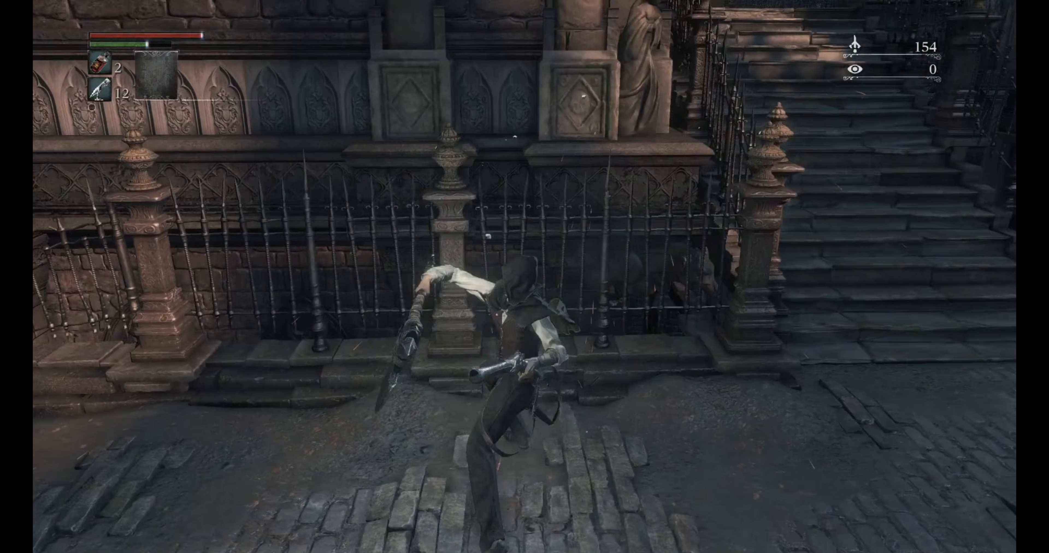
pyautogui.press('w')
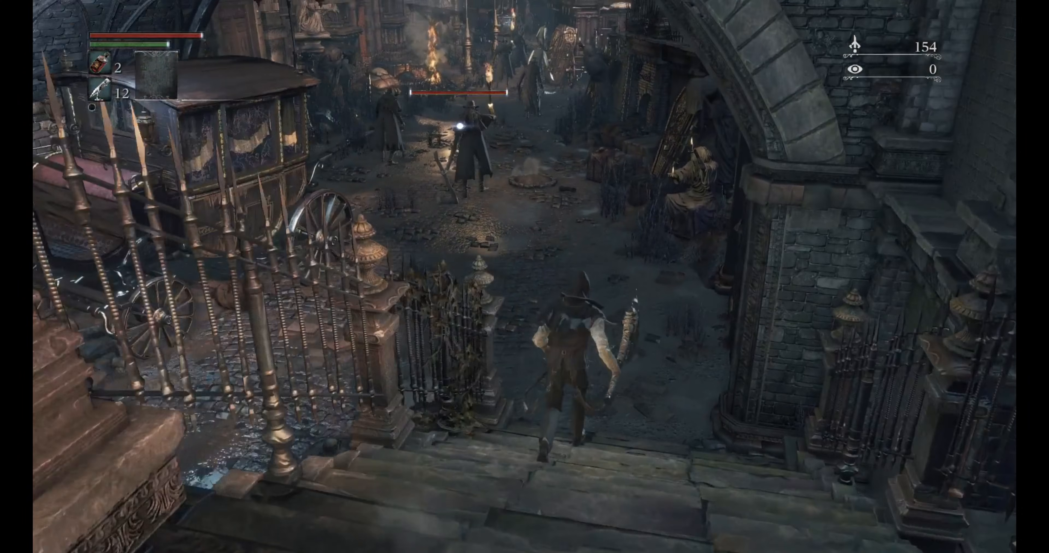
pyautogui.press('w')
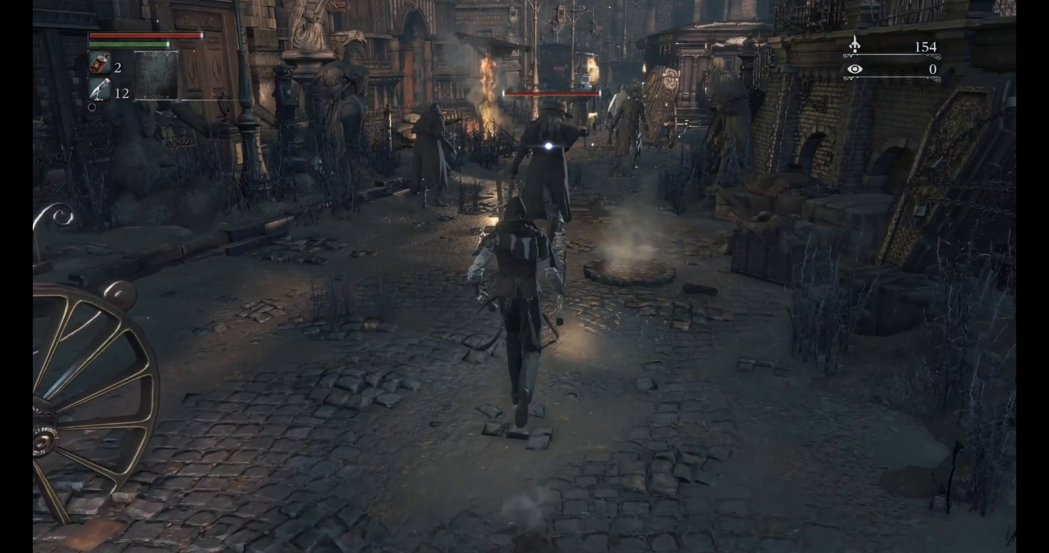